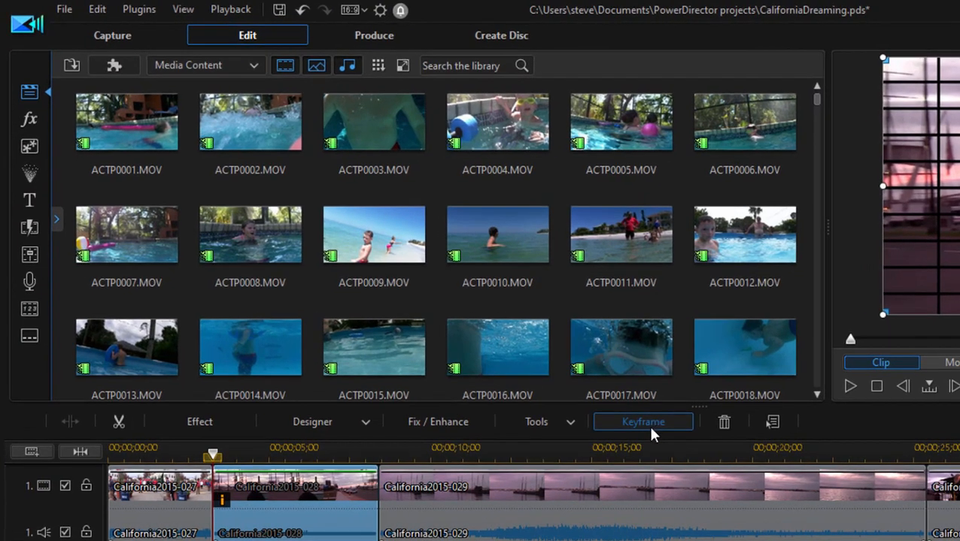
# Step: Show the California2015-028 clip's Grid effect width and height keyframes
pyautogui.click(642, 422)
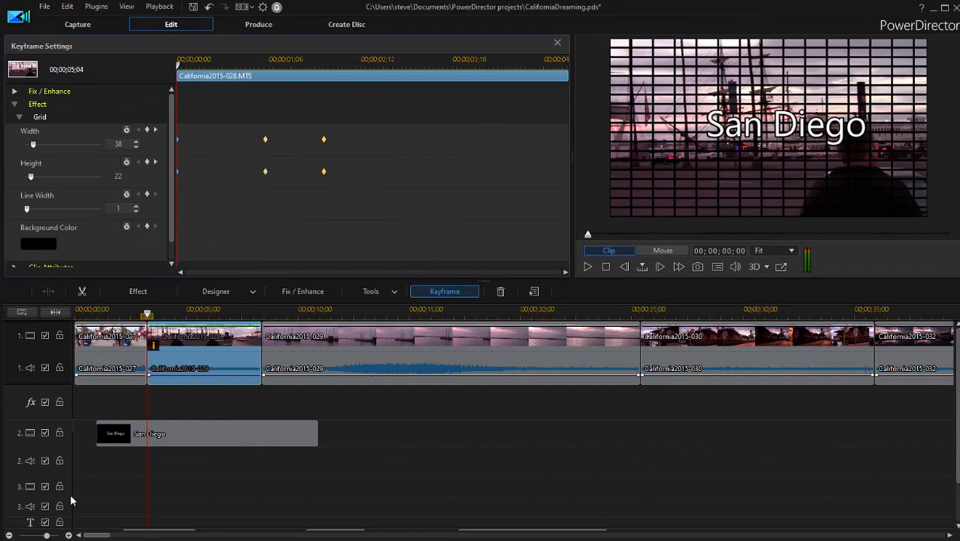
# Step: Open the San Diego title in Title Designer and scrub through its Position keyframes
pyautogui.click(201, 434)
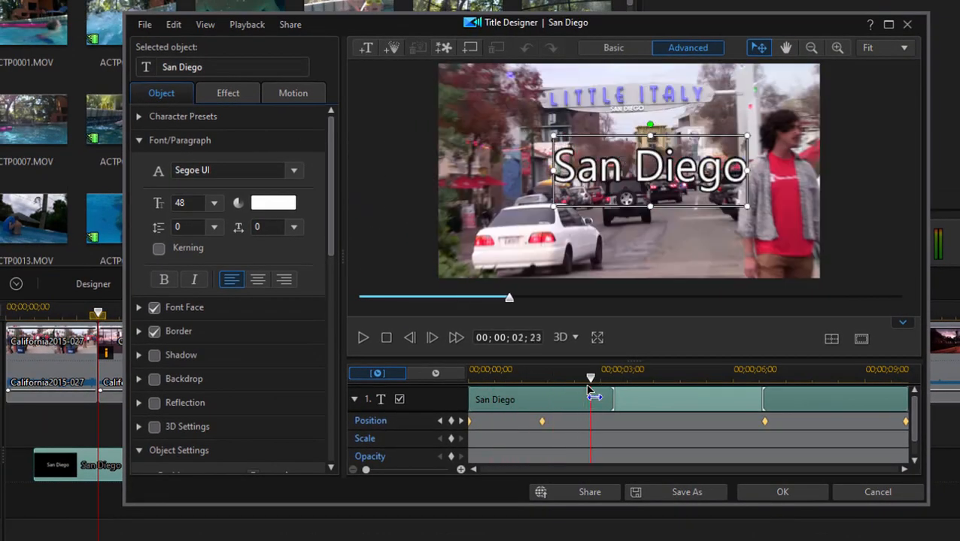
pyautogui.click(782, 492)
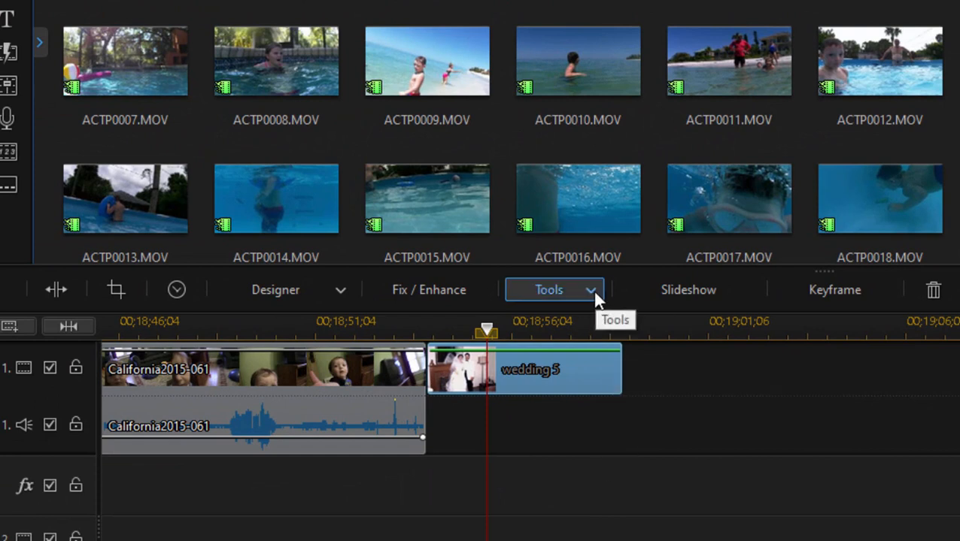
# Step: Compare the wedding 5 photo's tools, including Pan & Zoom, with the video clip's longer list
pyautogui.click(553, 289)
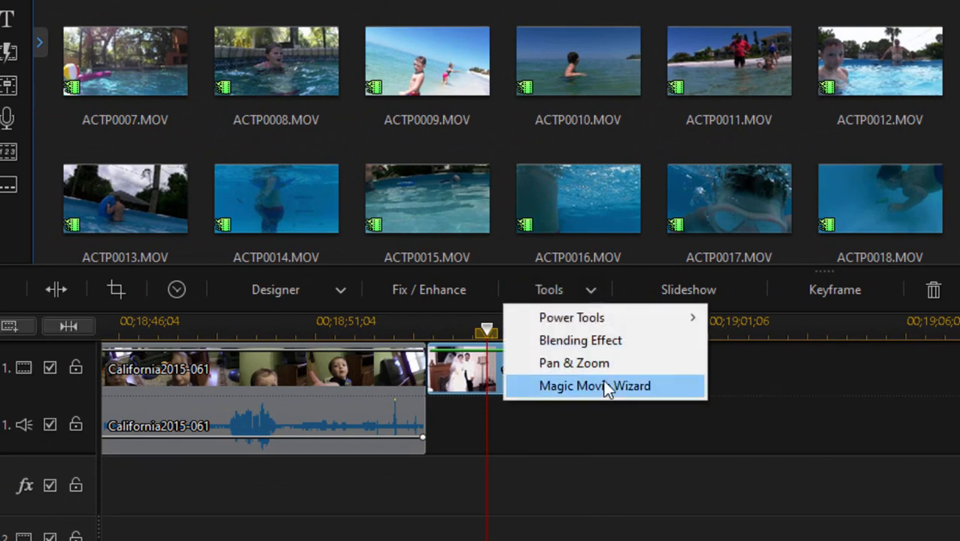
pyautogui.moveTo(584, 363)
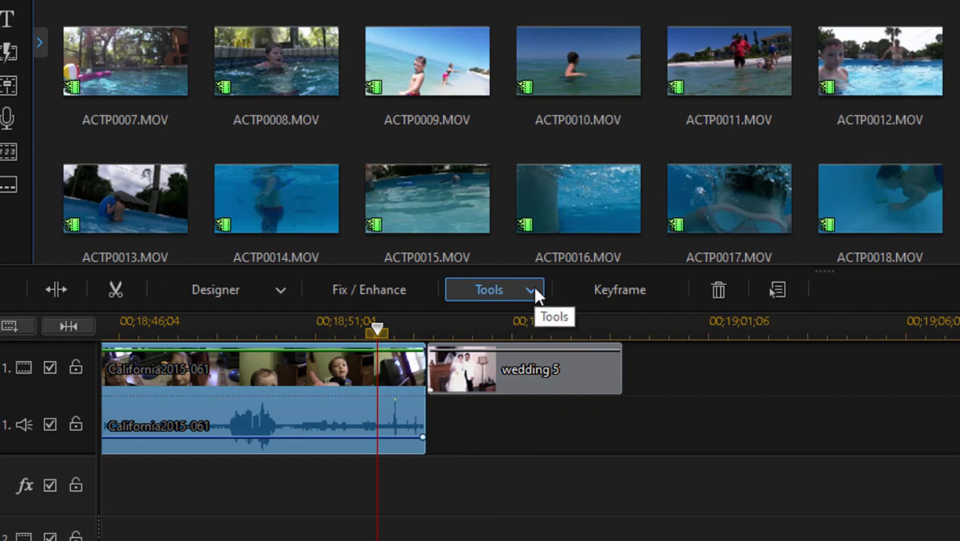
pyautogui.click(489, 289)
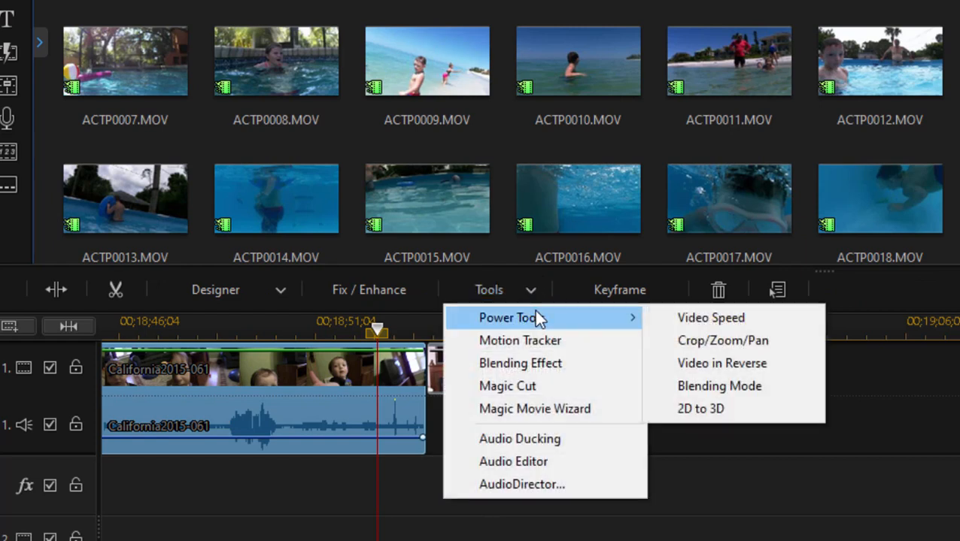
pyautogui.moveTo(752, 341)
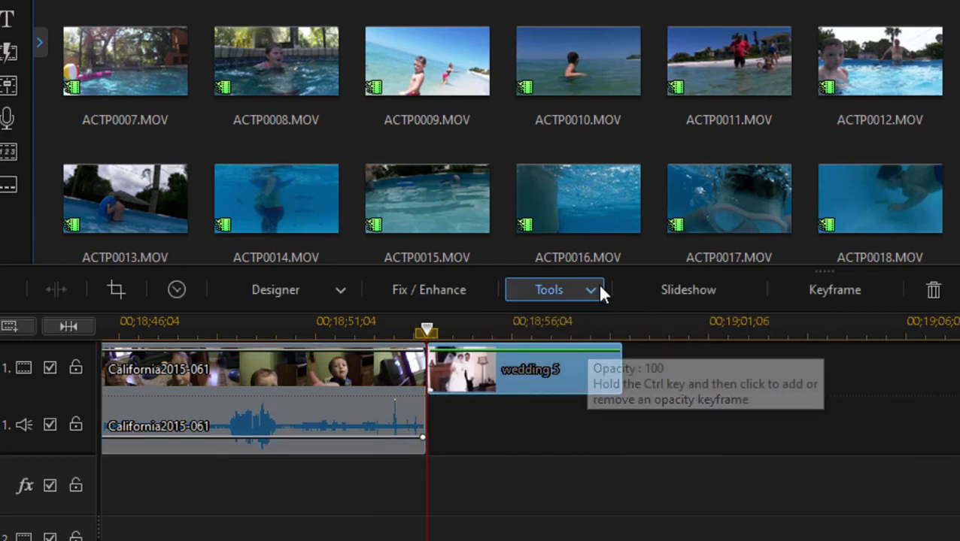
pyautogui.click(553, 289)
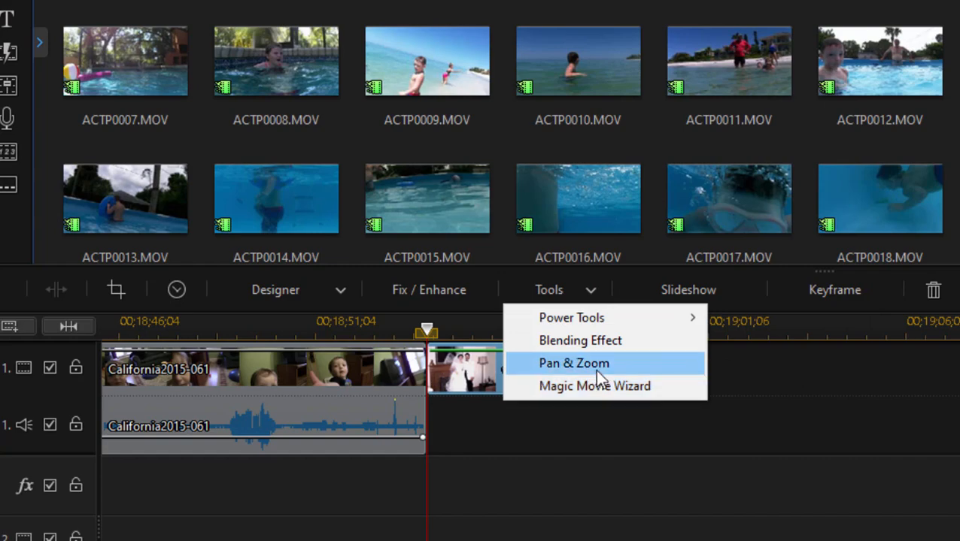
# Step: Open the Pan & Zoom motion styles and preview the Random style
pyautogui.click(575, 363)
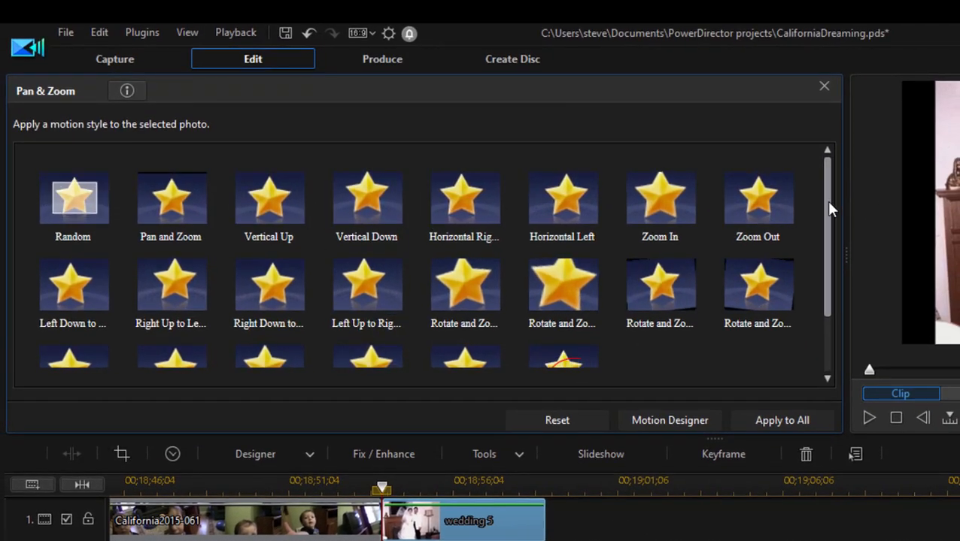
pyautogui.click(756, 198)
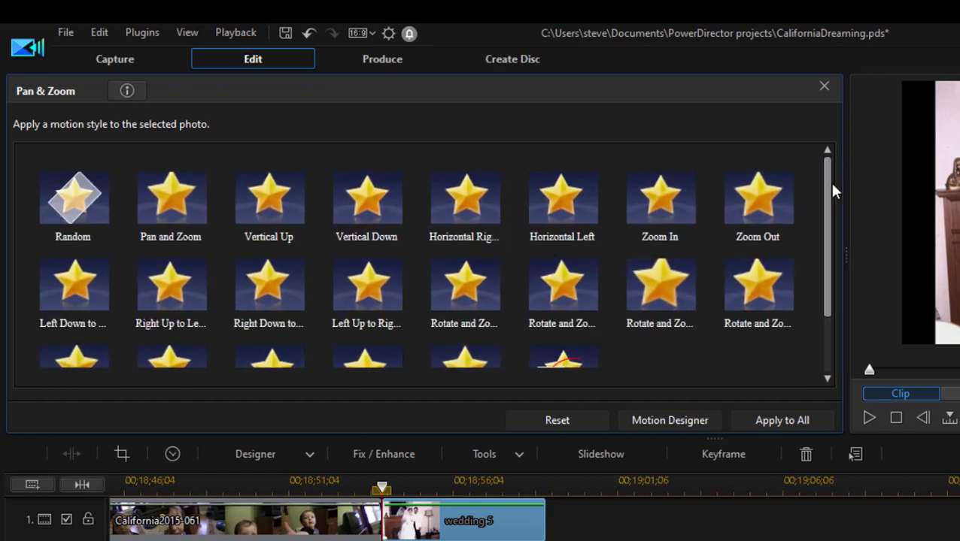
pyautogui.click(72, 199)
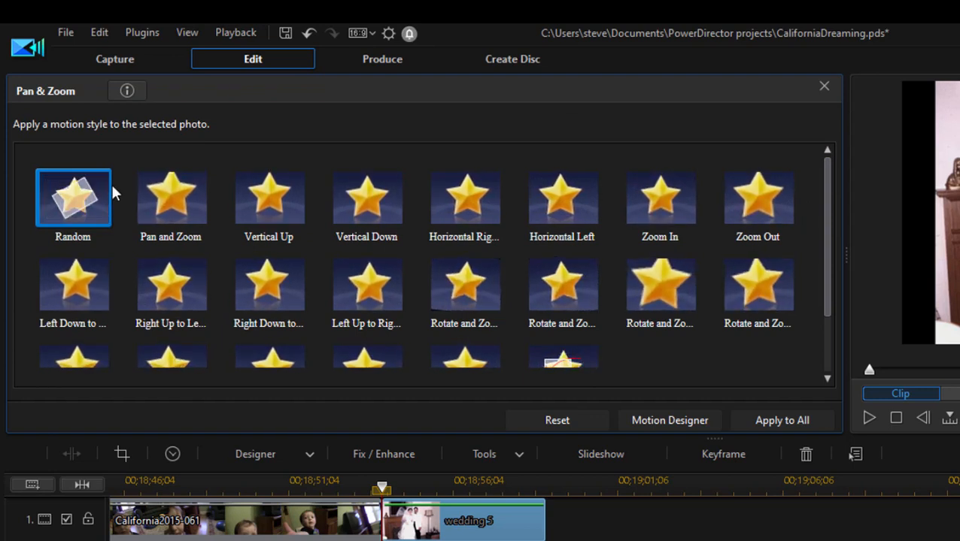
# Step: Pick the User Defined motion style for the wedding photo
pyautogui.scroll(-3)
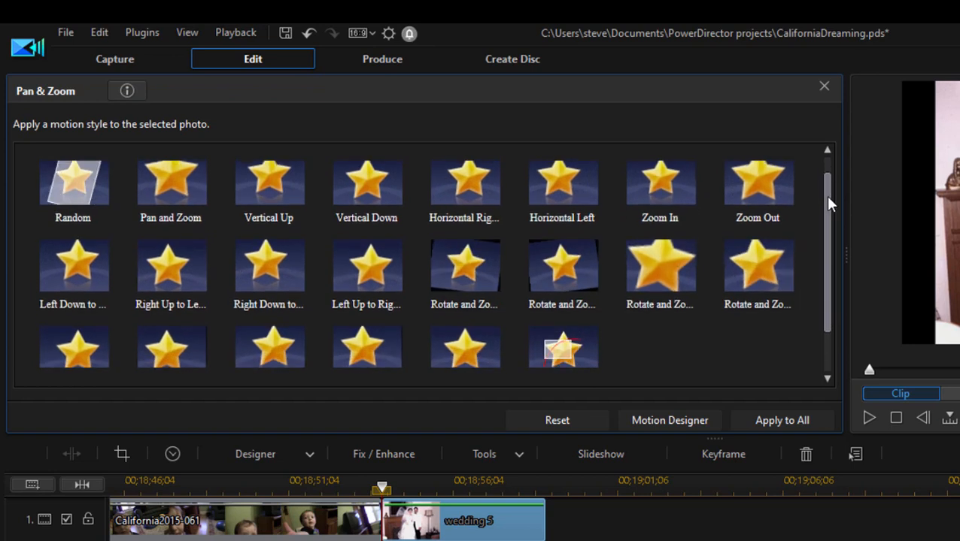
pyautogui.scroll(-3)
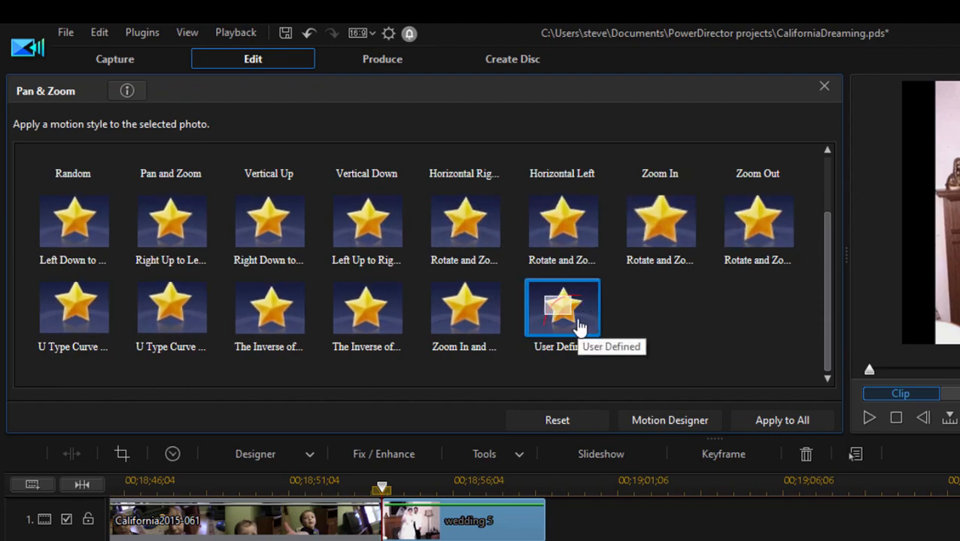
pyautogui.click(669, 421)
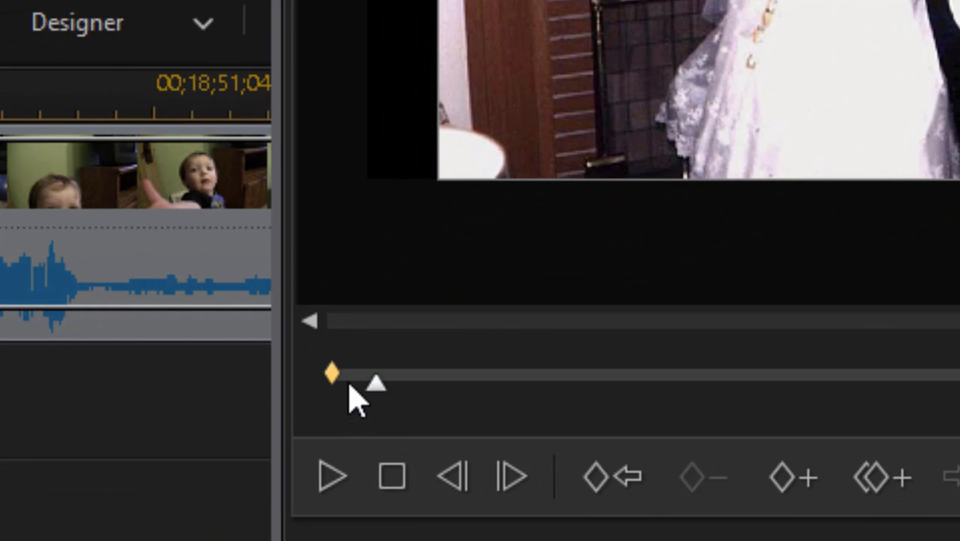
# Step: Frame the first keyframe tightly on the couple's faces in Magic Motion Designer
pyautogui.click(331, 372)
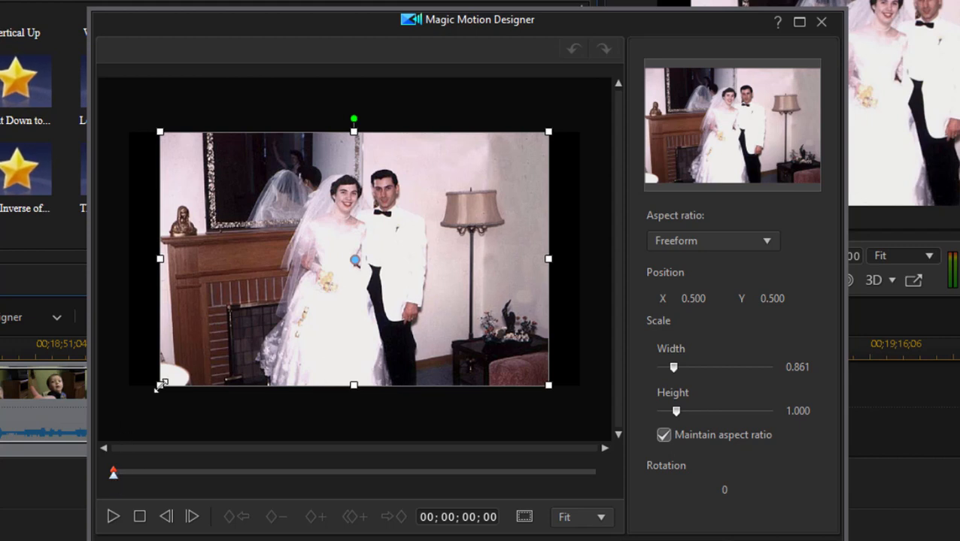
pyautogui.moveTo(164, 384)
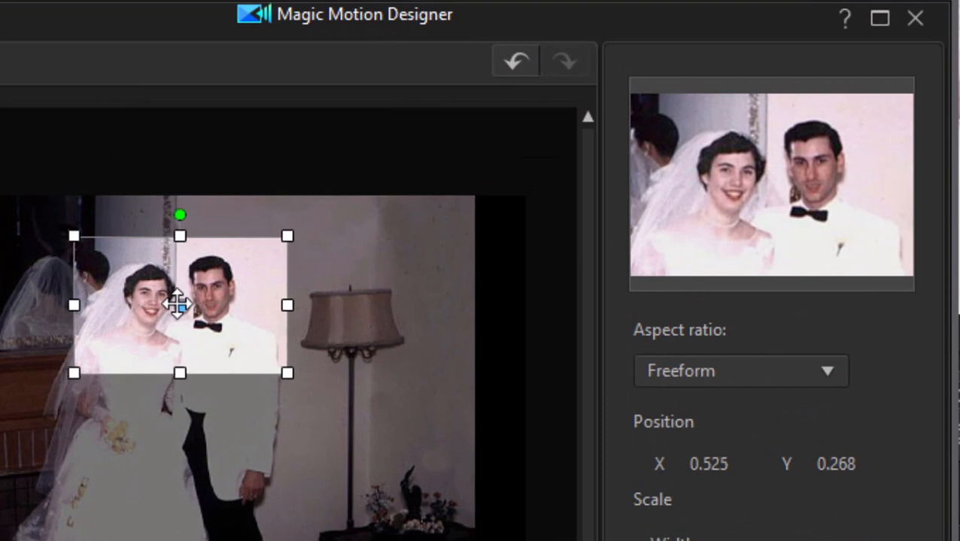
pyautogui.moveTo(179, 304); pyautogui.dragTo(186, 294)
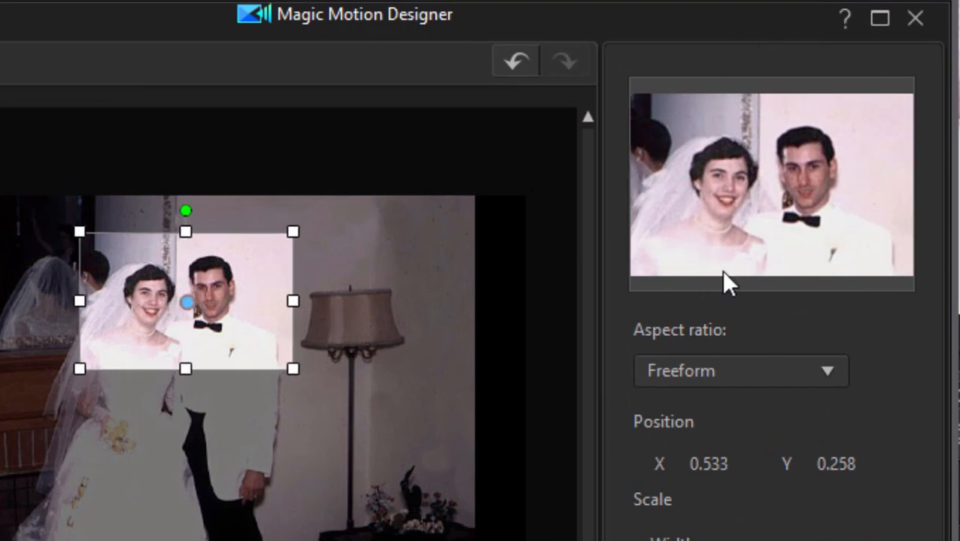
pyautogui.moveTo(916, 346)
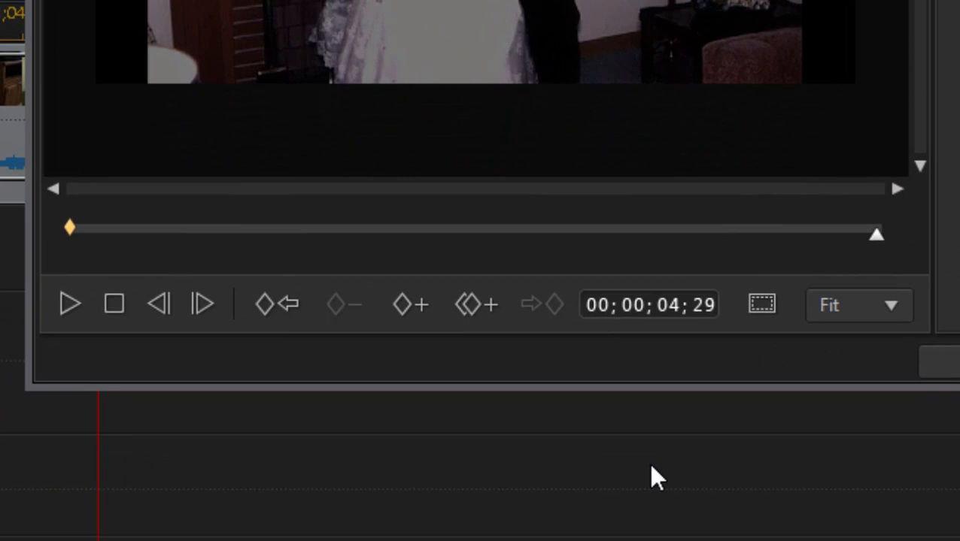
pyautogui.moveTo(384, 319)
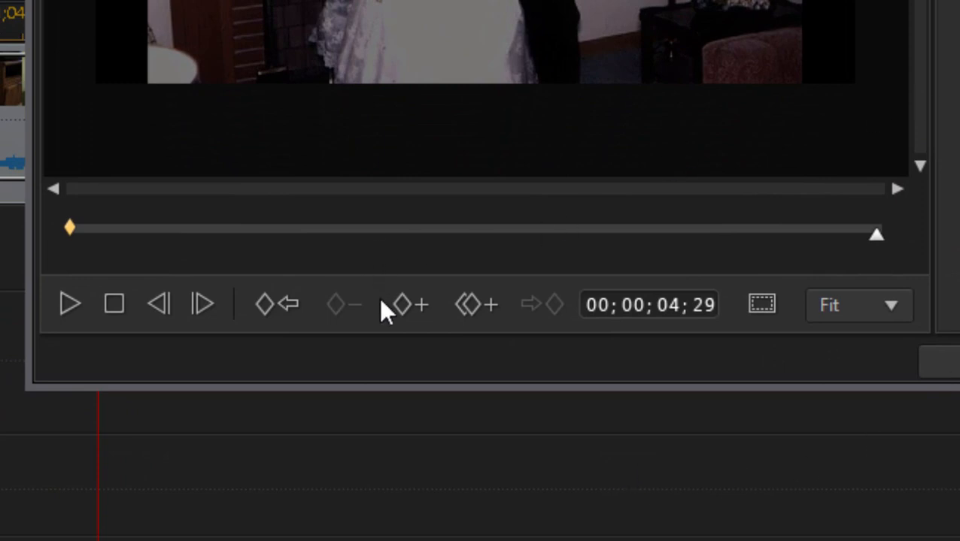
pyautogui.moveTo(408, 316)
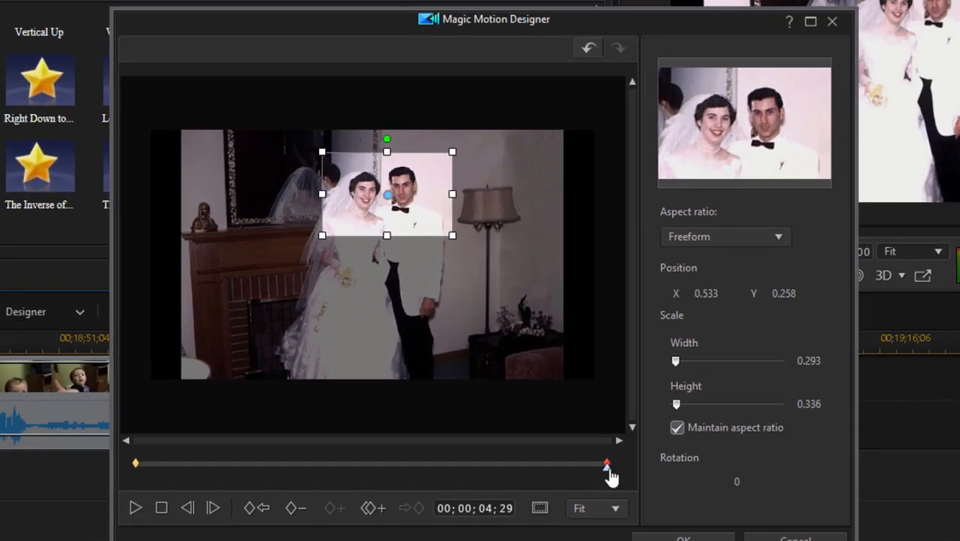
pyautogui.moveTo(331, 241)
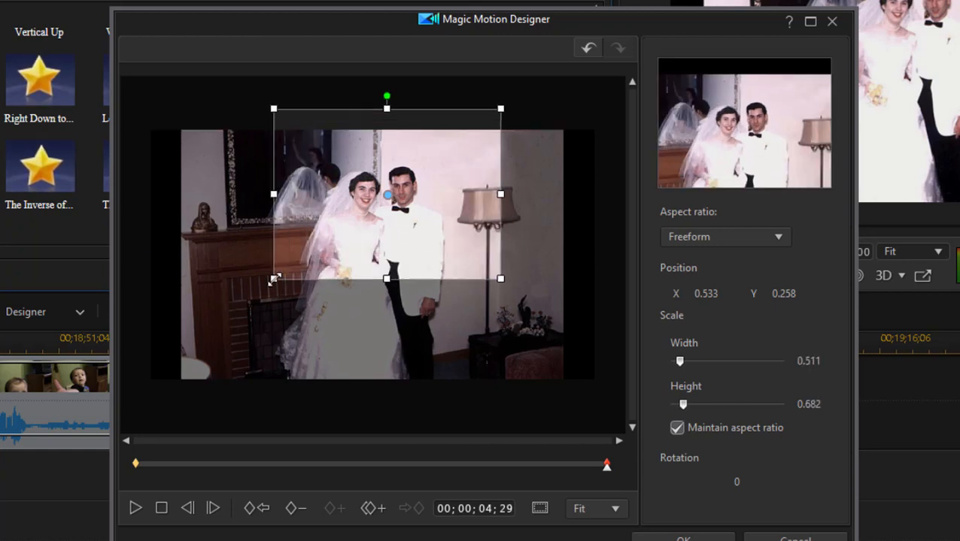
# Step: Enlarge the last keyframe's frame to the full picture with Width 1.000
pyautogui.moveTo(273, 279); pyautogui.dragTo(251, 291)
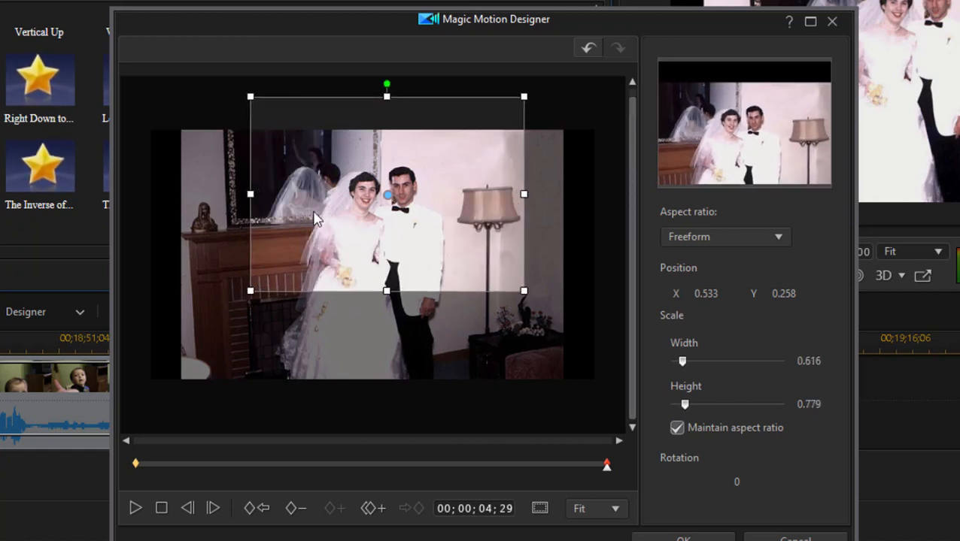
pyautogui.moveTo(387, 194); pyautogui.dragTo(324, 228)
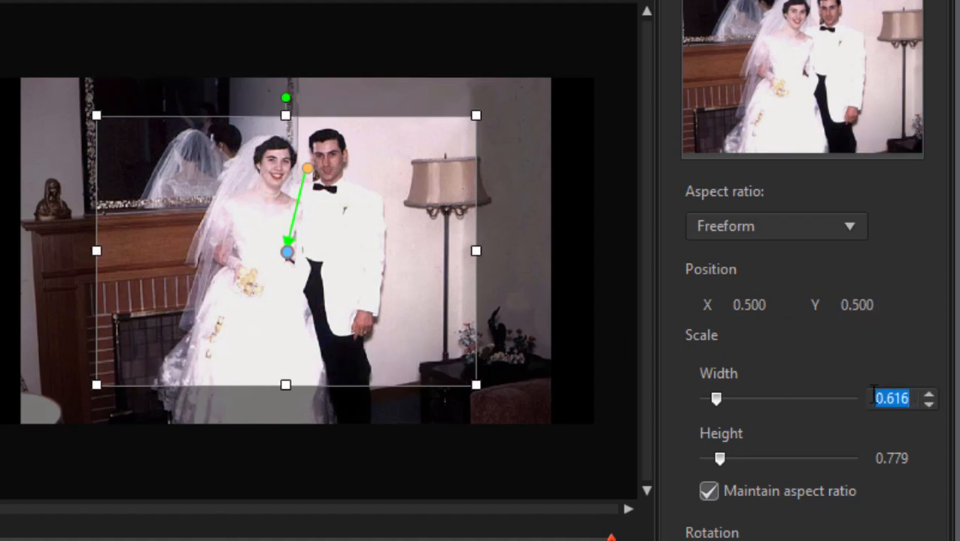
pyautogui.write('1.000')
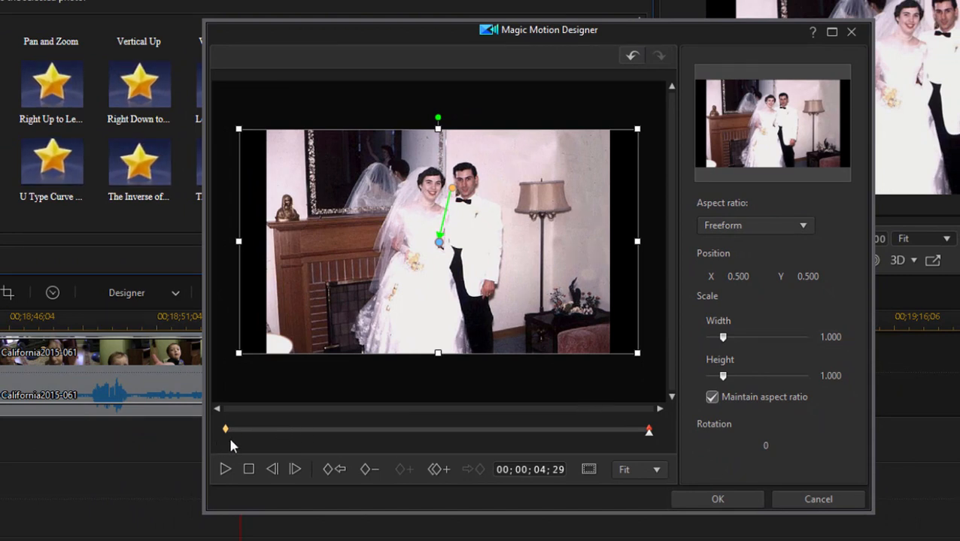
pyautogui.moveTo(656, 443)
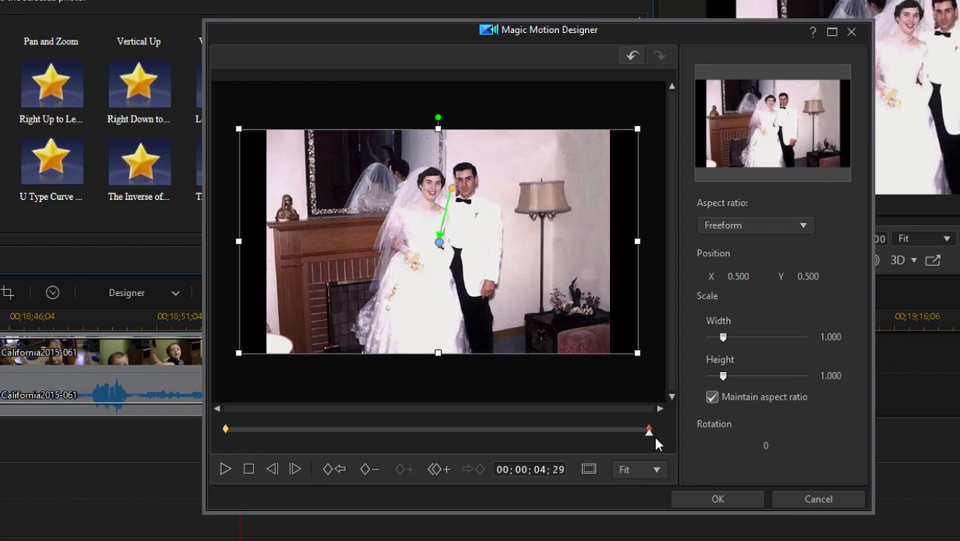
pyautogui.moveTo(586, 454)
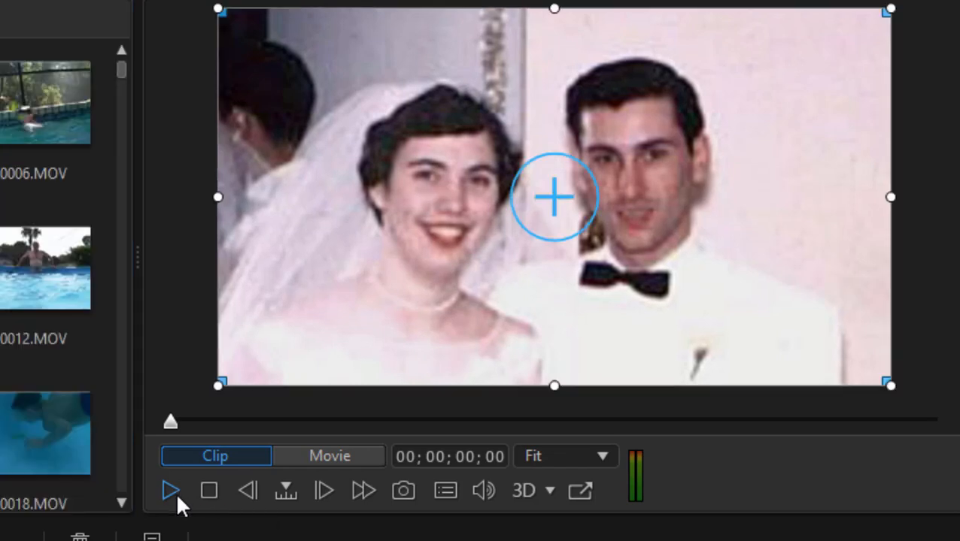
# Step: Play back the photo's zoom-out from the couple's faces in the preview
pyautogui.click(172, 490)
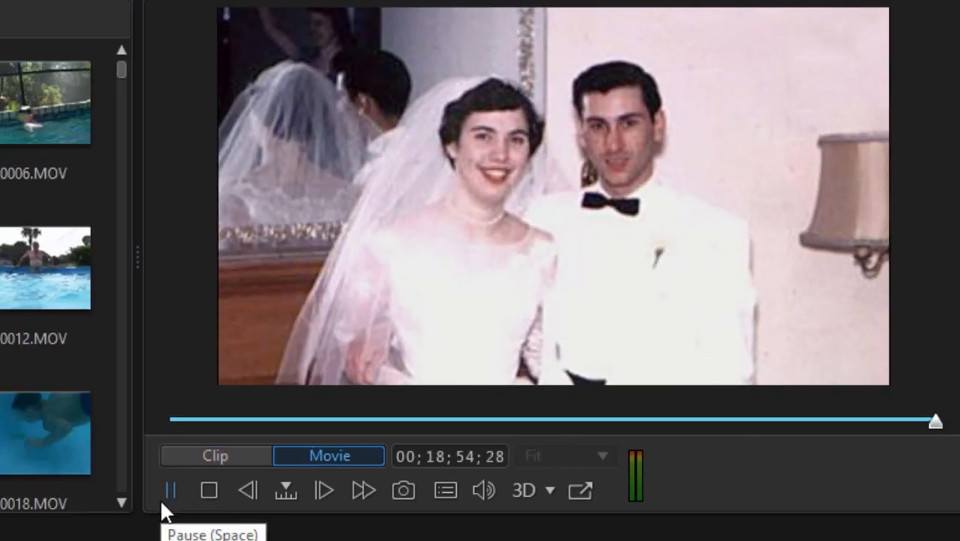